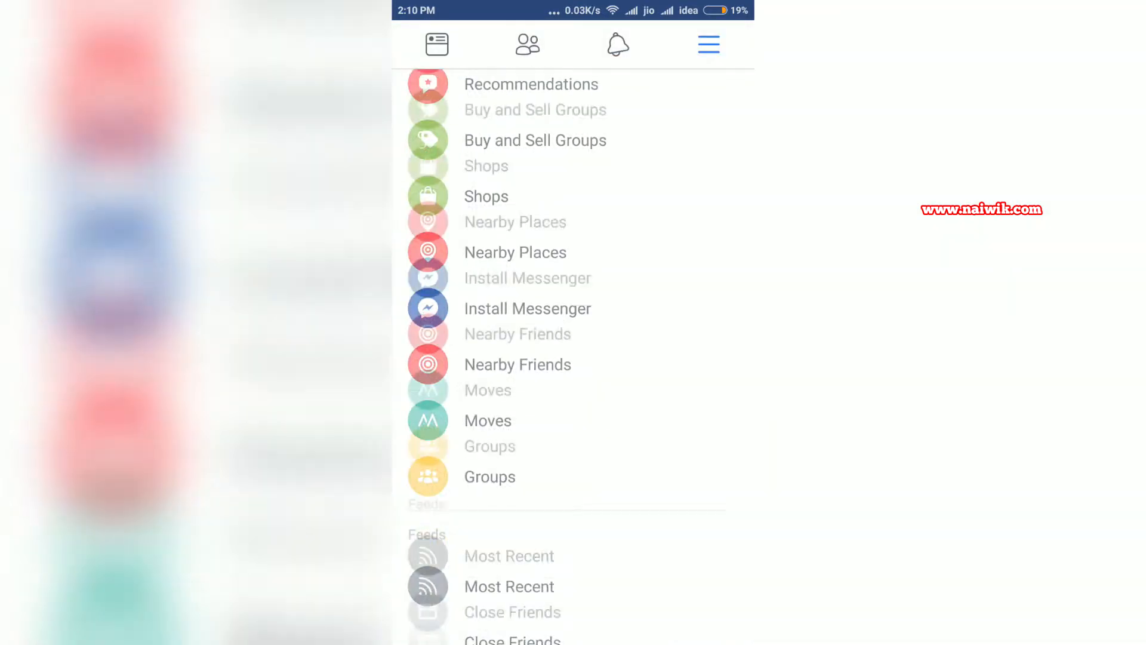
- Scroll the menu and open Account Settings to the general account page
scroll(down, 3)
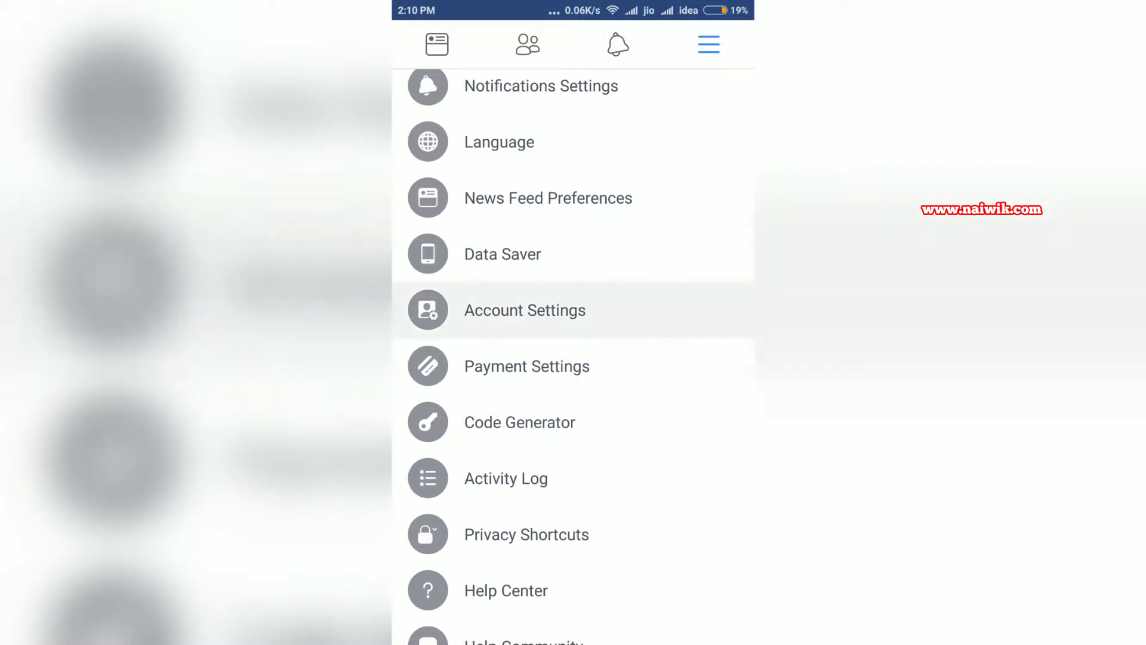
click(524, 309)
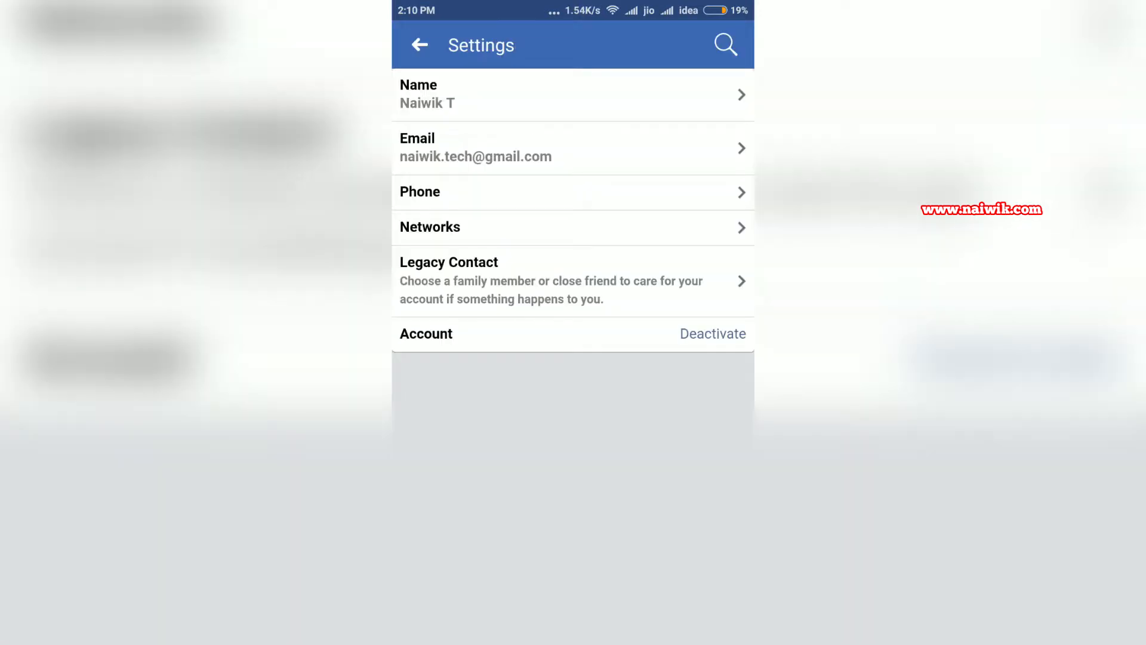
- Open the Email row to see the account's current address
click(572, 147)
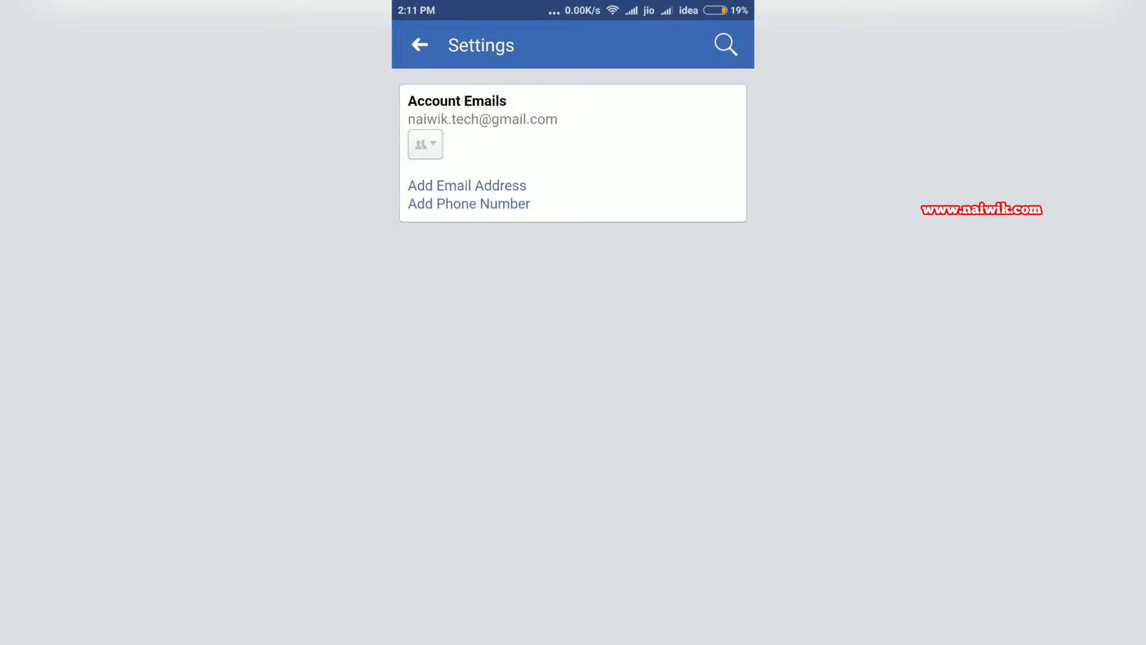
click(466, 185)
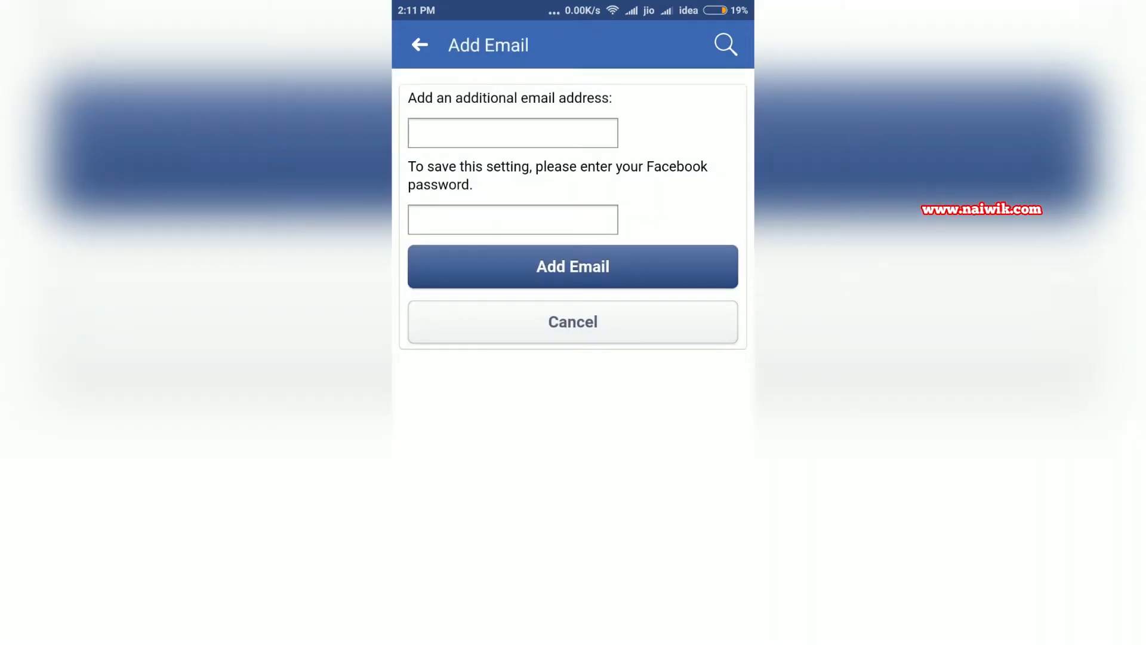
click(512, 132)
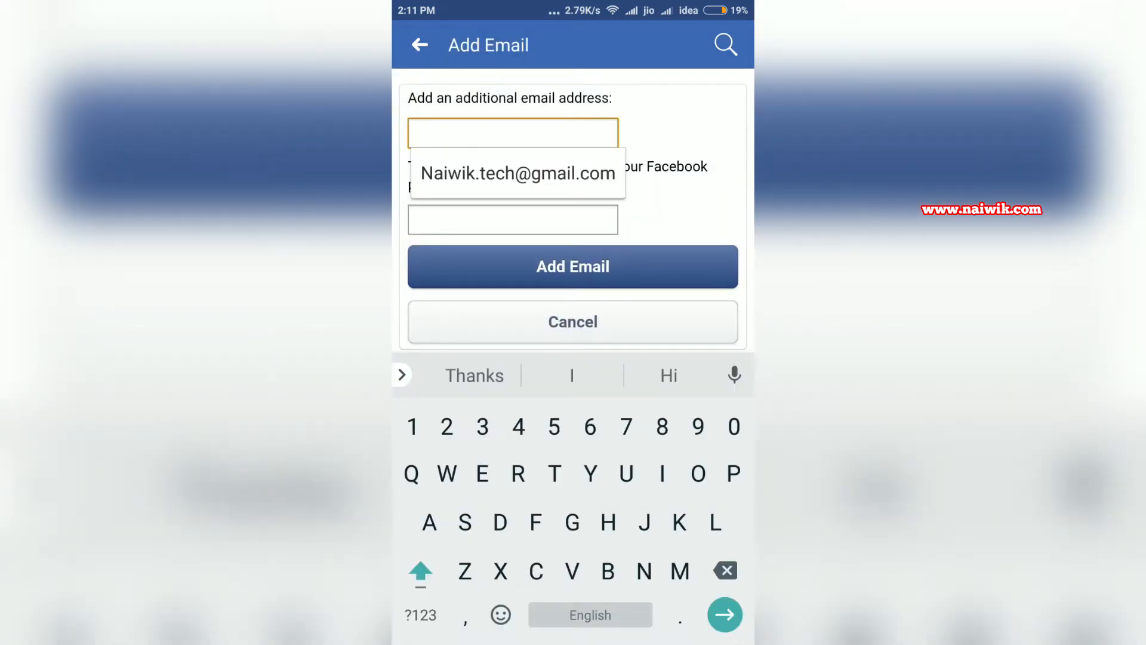
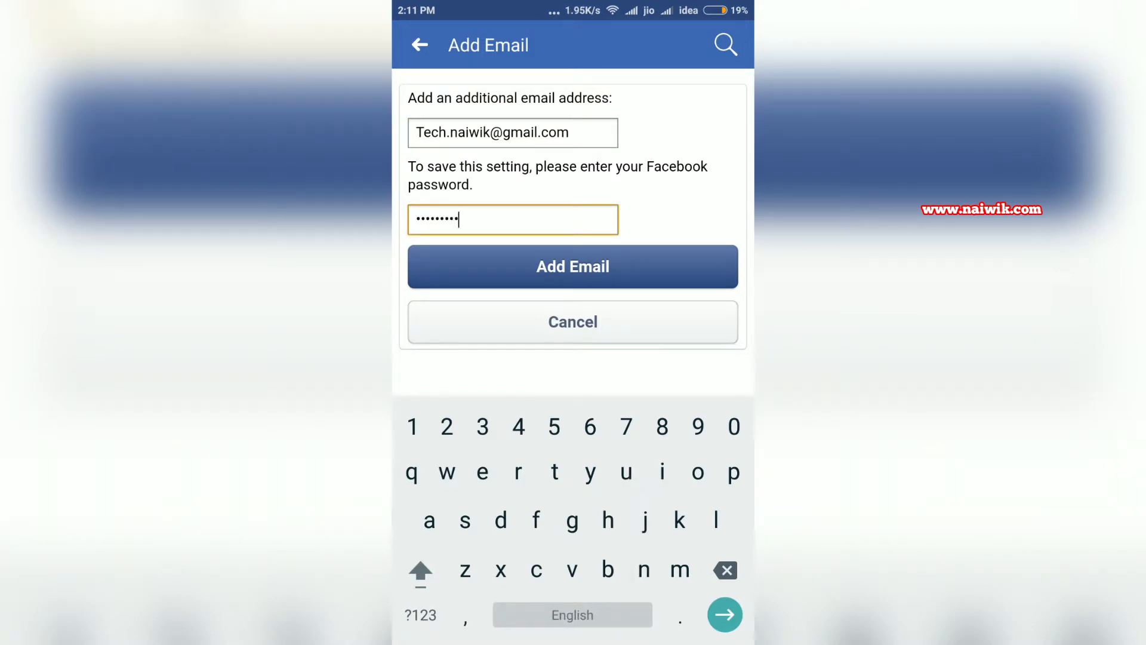
click(572, 267)
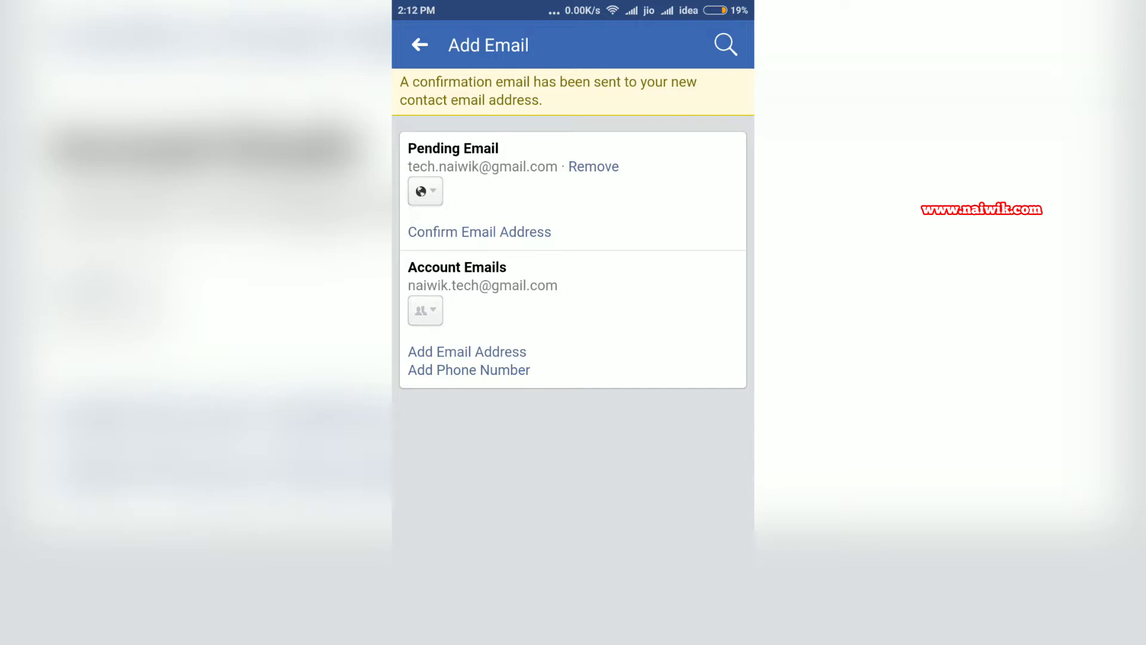
click(479, 232)
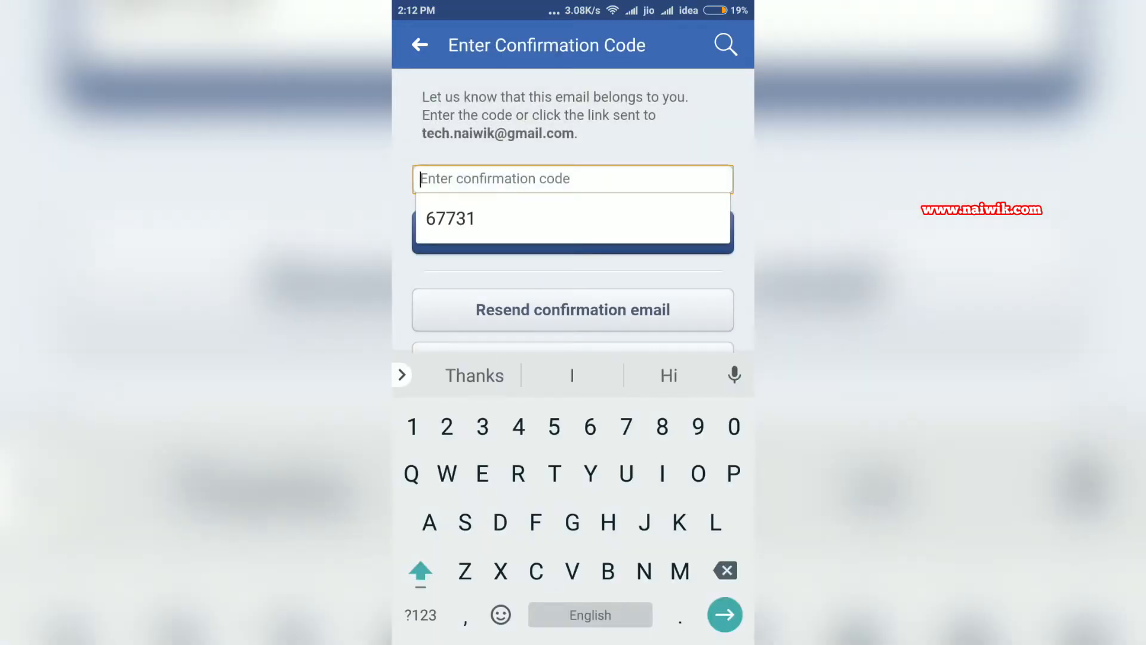
click(724, 614)
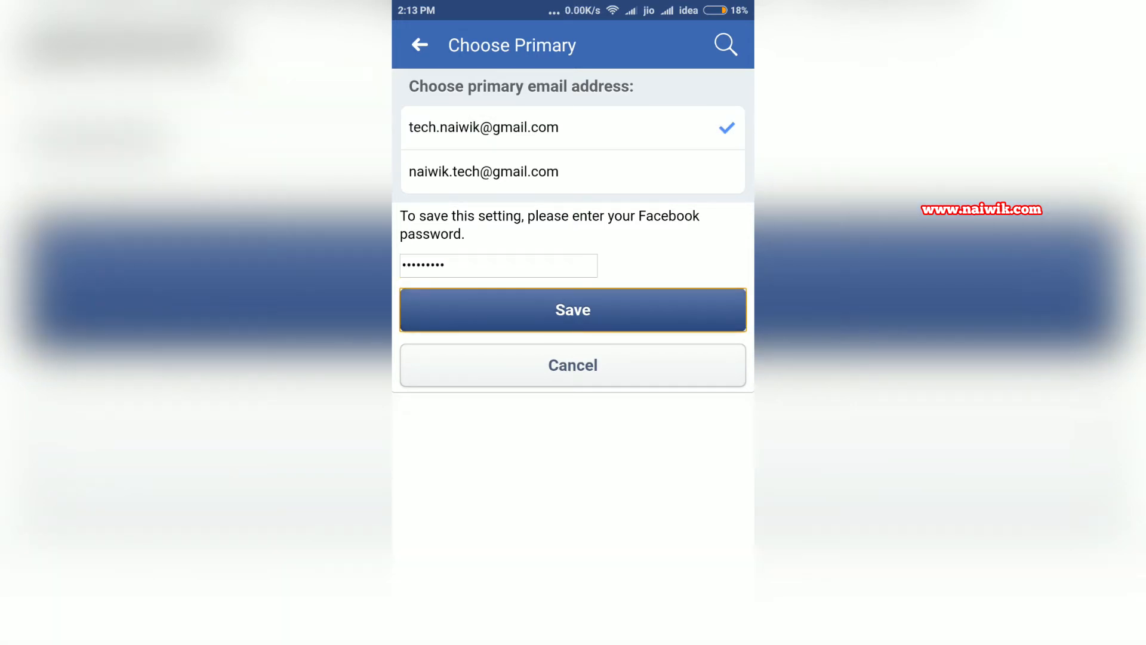
click(572, 309)
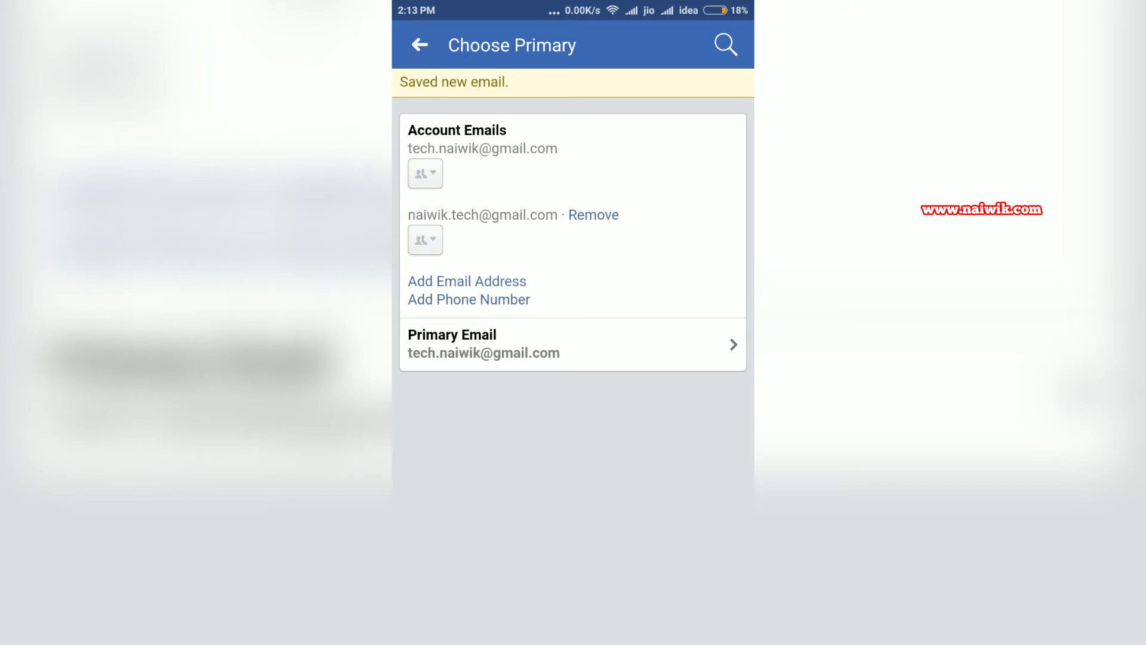
click(593, 214)
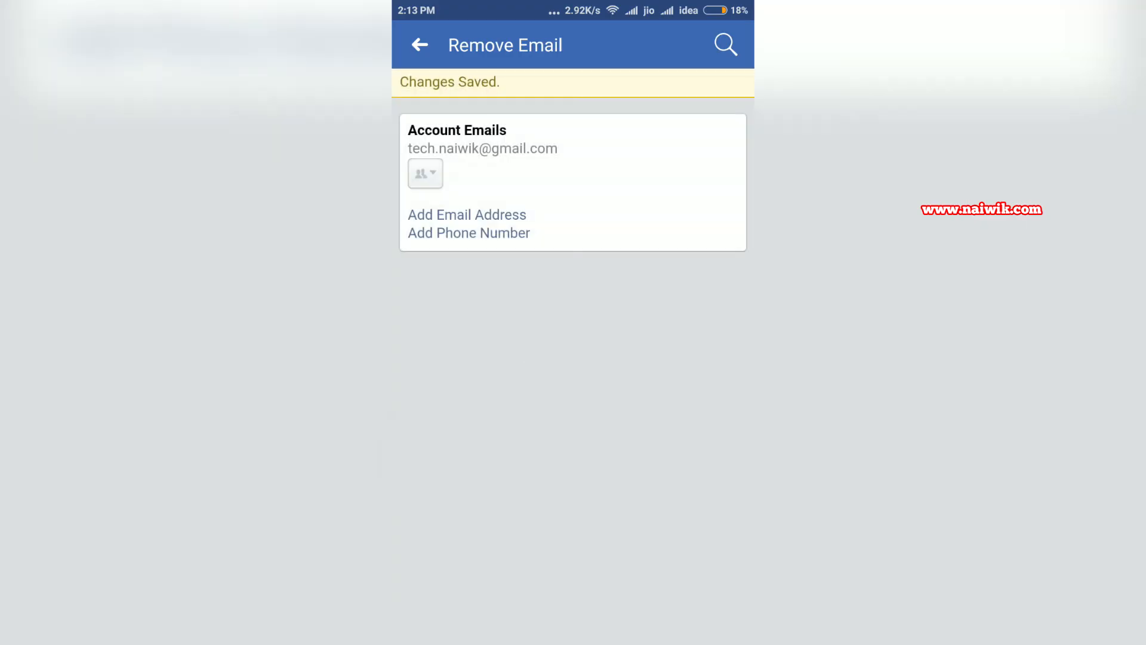
click(419, 45)
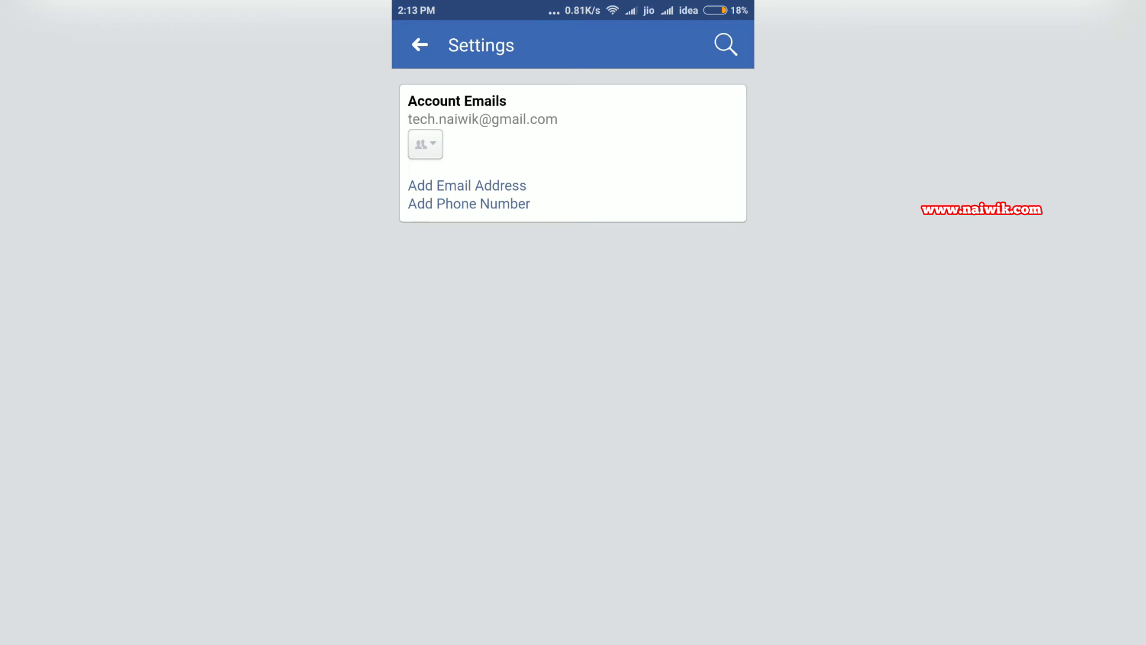